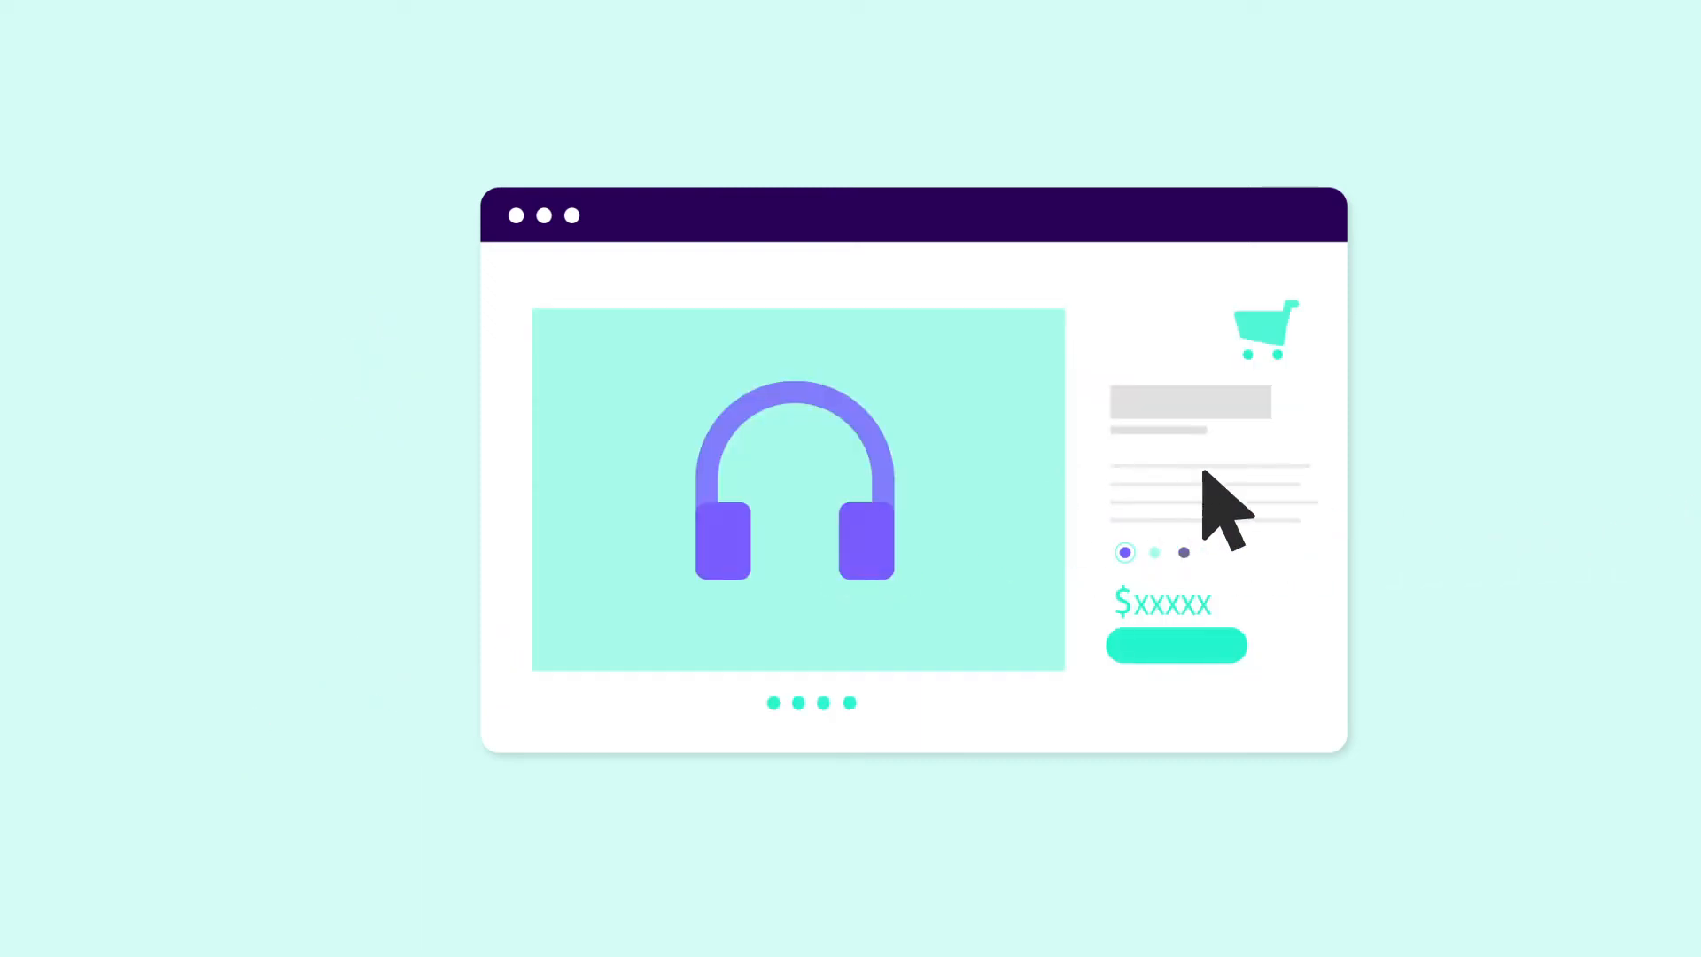
Add the headphones to the cart so it shows one item and the product reads SOLD
left_click(1175, 646)
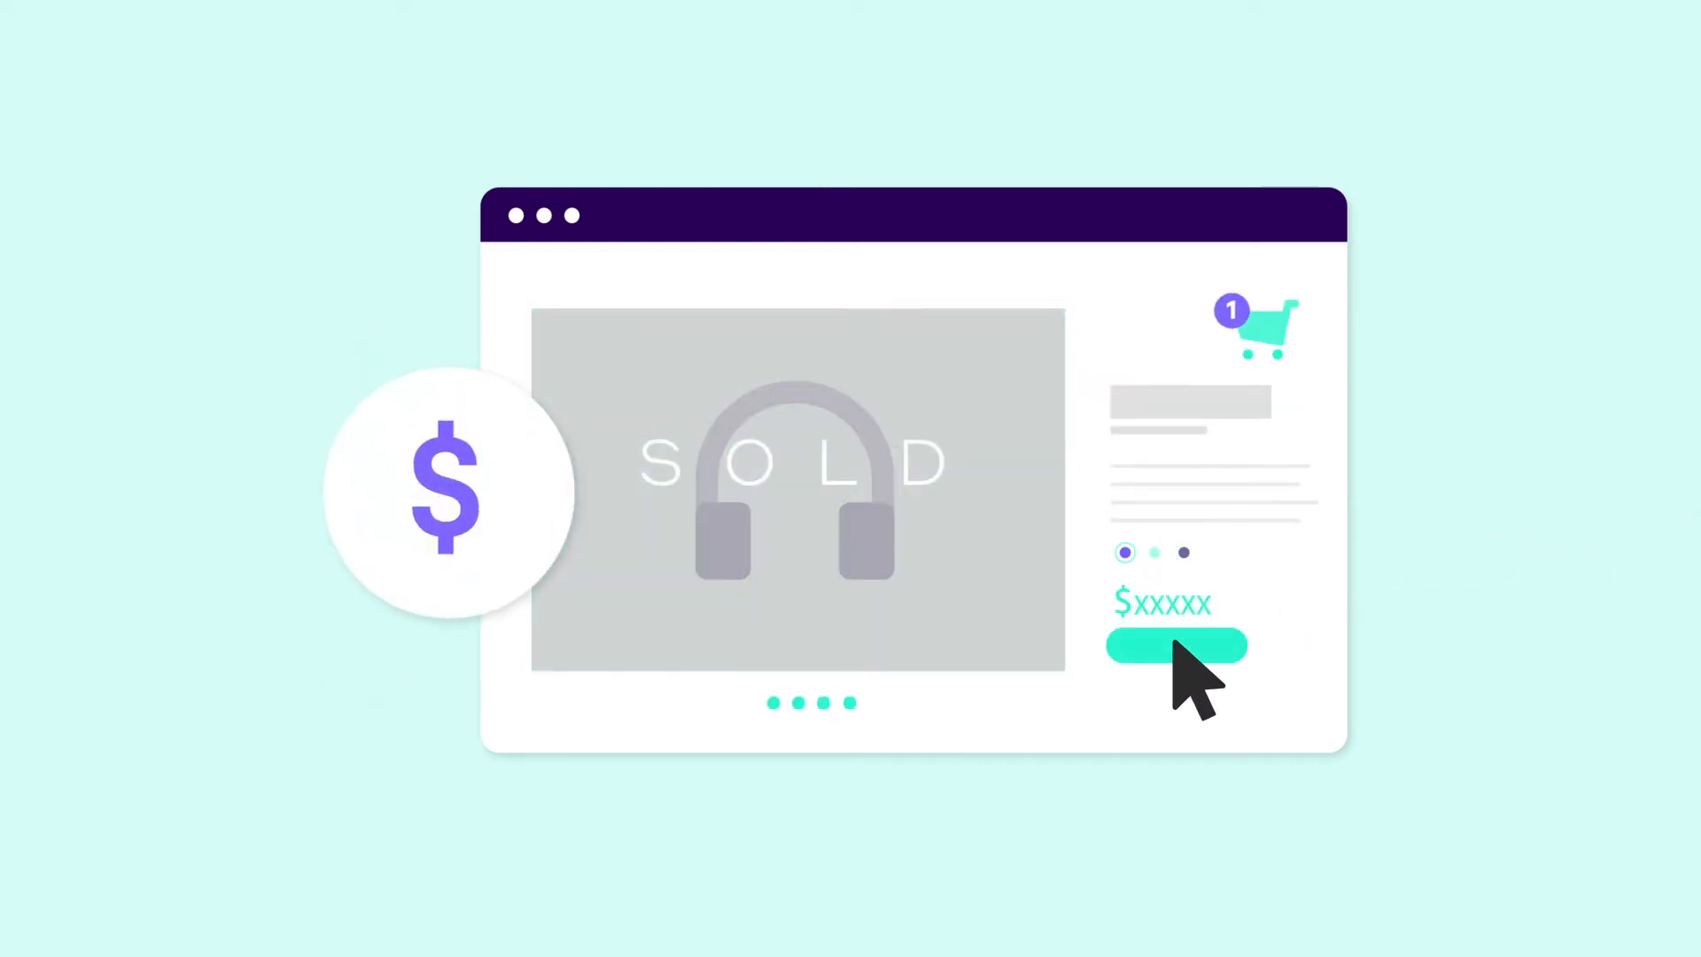